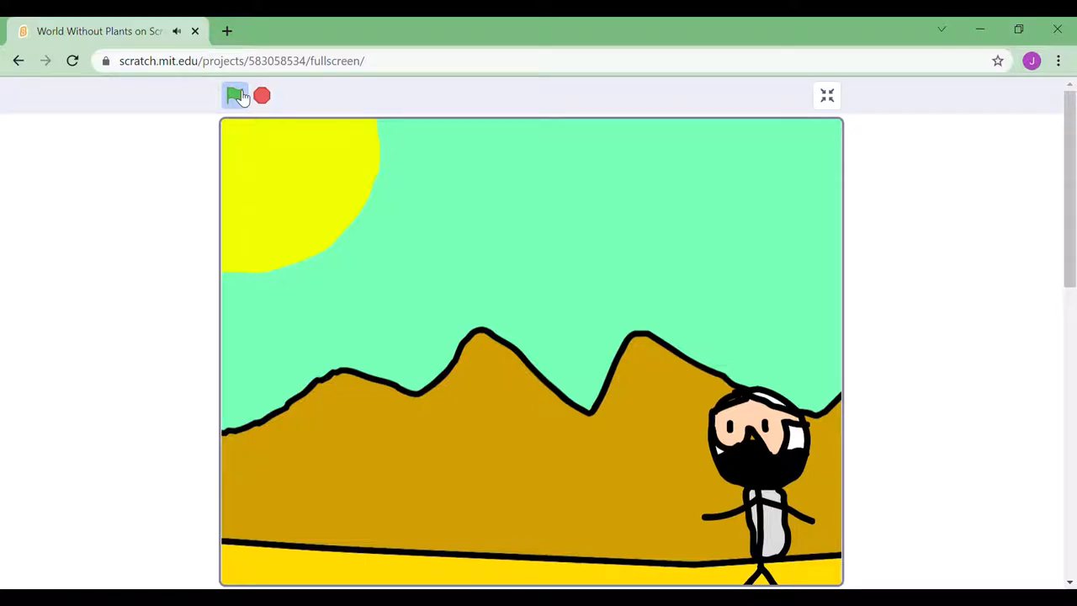
Click the stage to advance the desert scene until the figure reaches the canyon doors
left_click(236, 95)
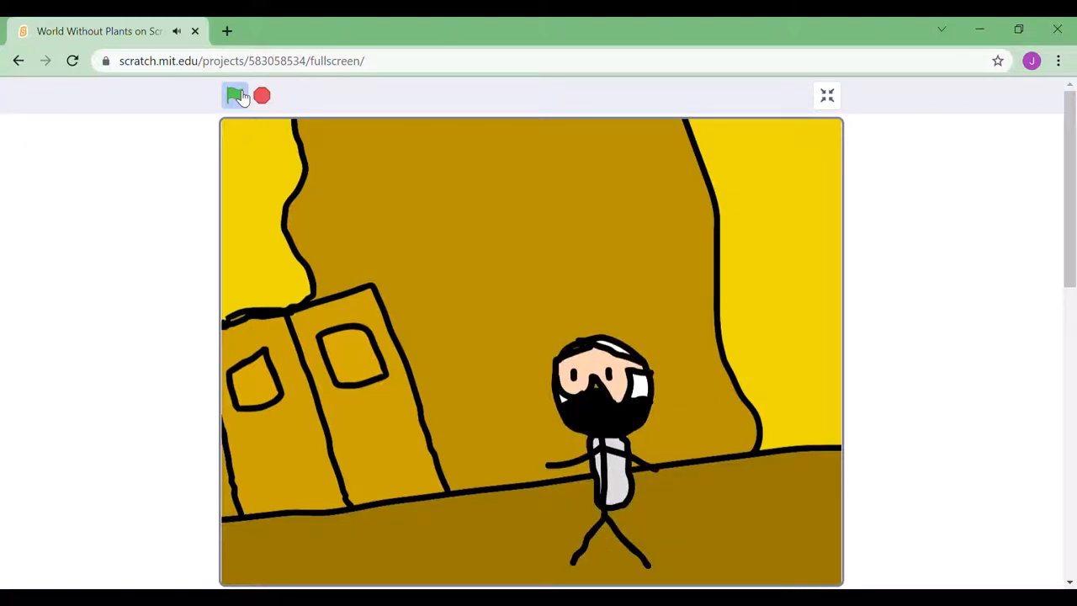
Advance the story through the doorway and dark transition to the green grass exit
left_click(236, 95)
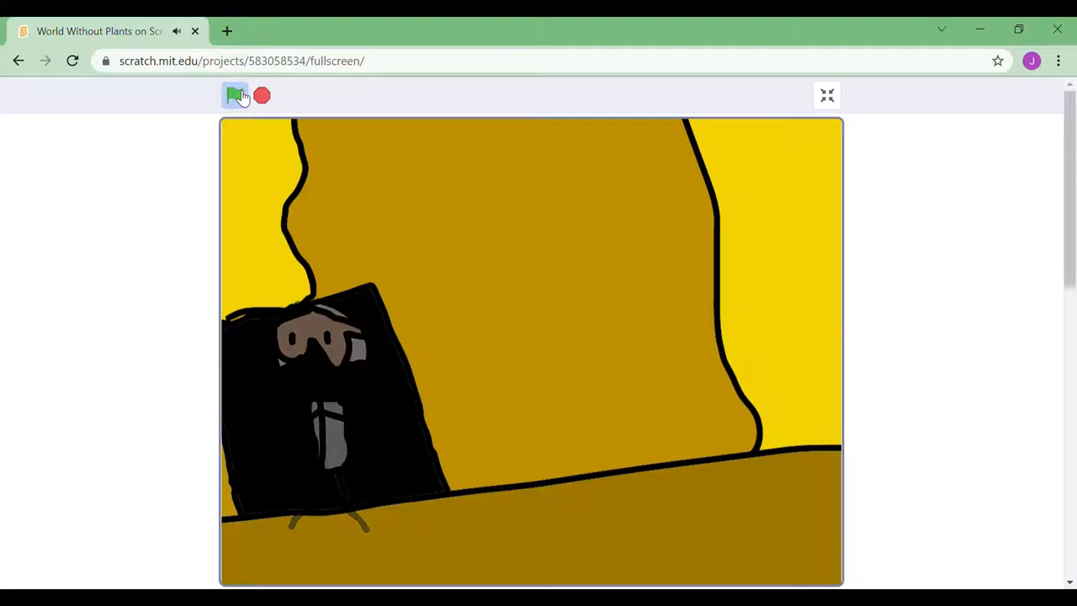
left_click(236, 95)
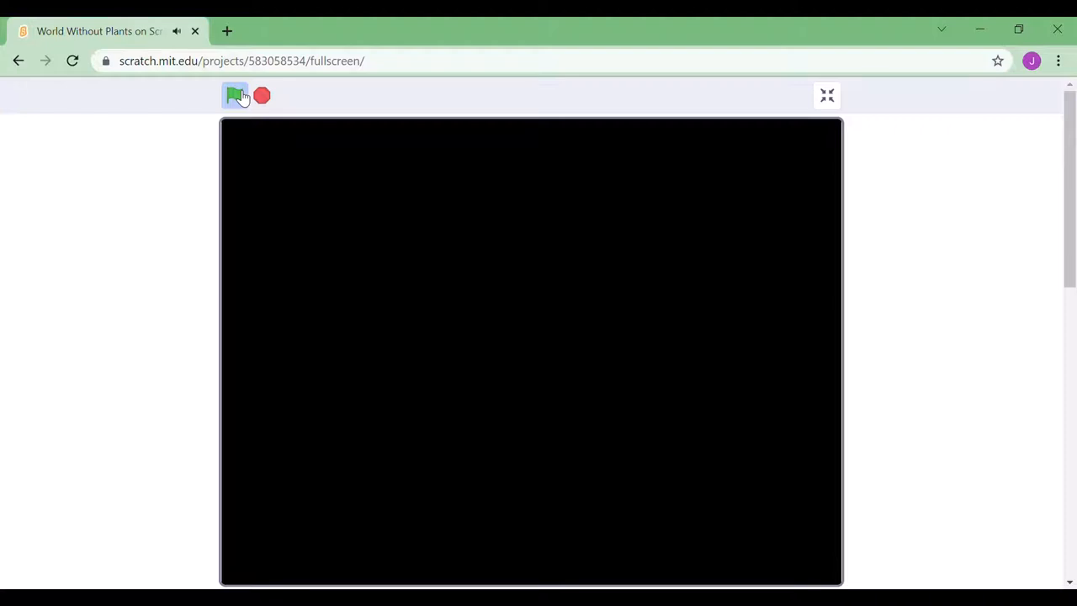
left_click(235, 95)
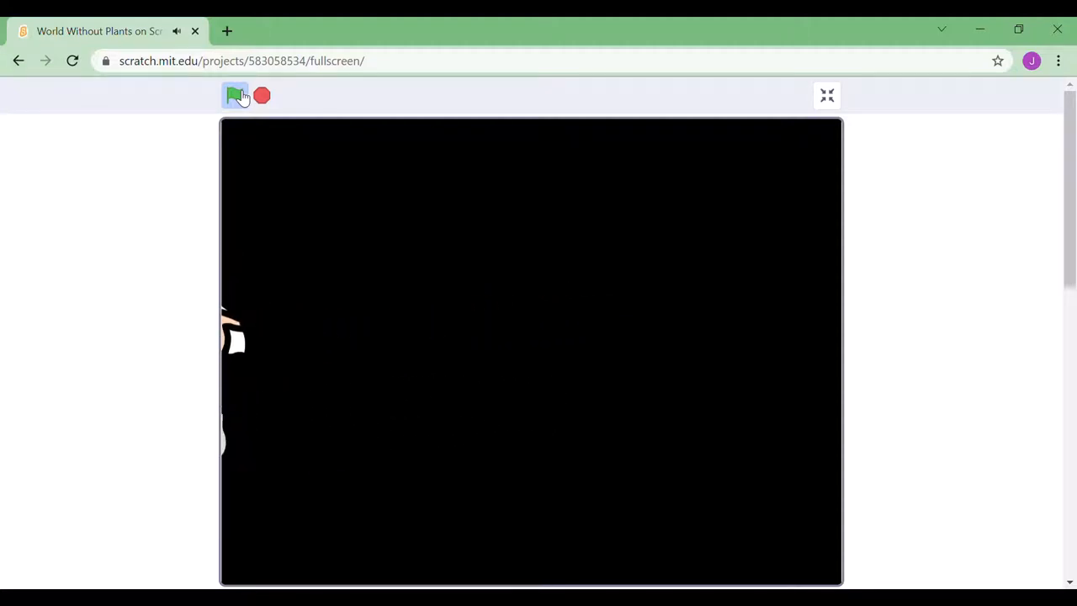
left_click(237, 95)
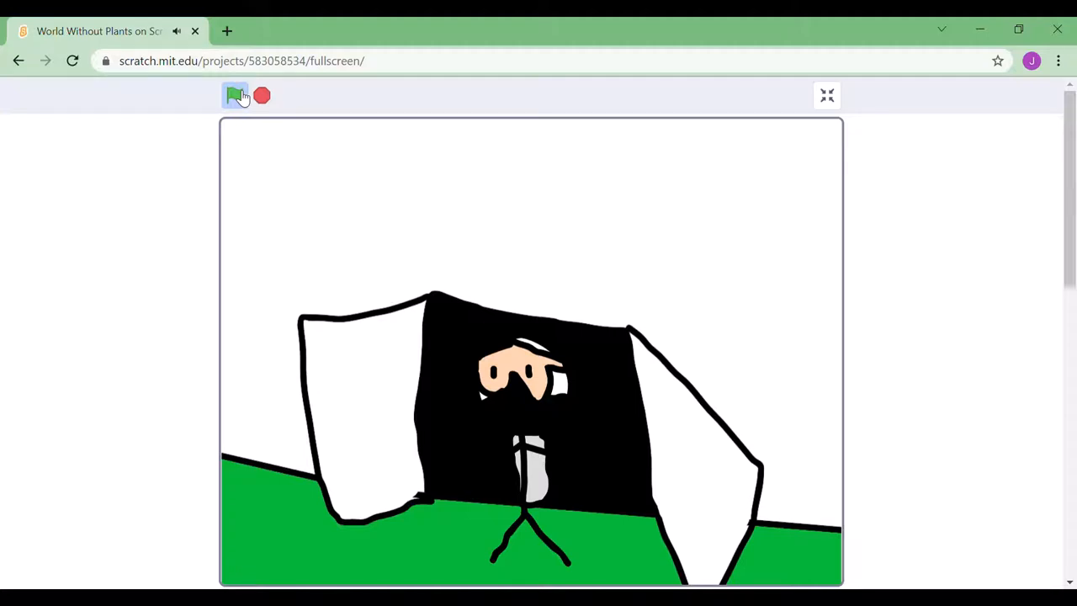
Advance through the two-tree forest scene until the figure walks off left
left_click(235, 95)
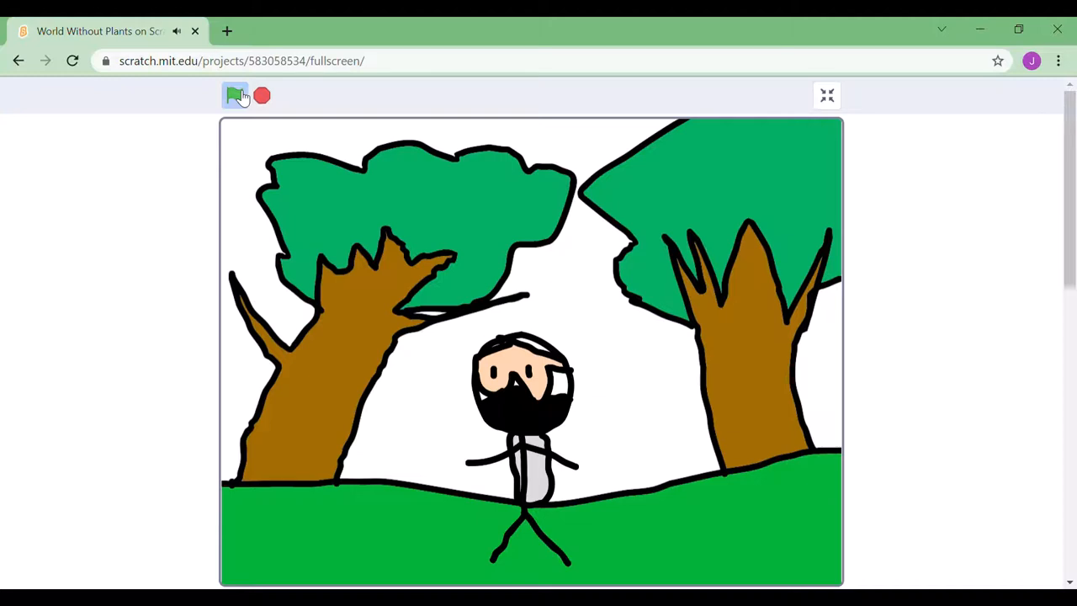
left_click(237, 95)
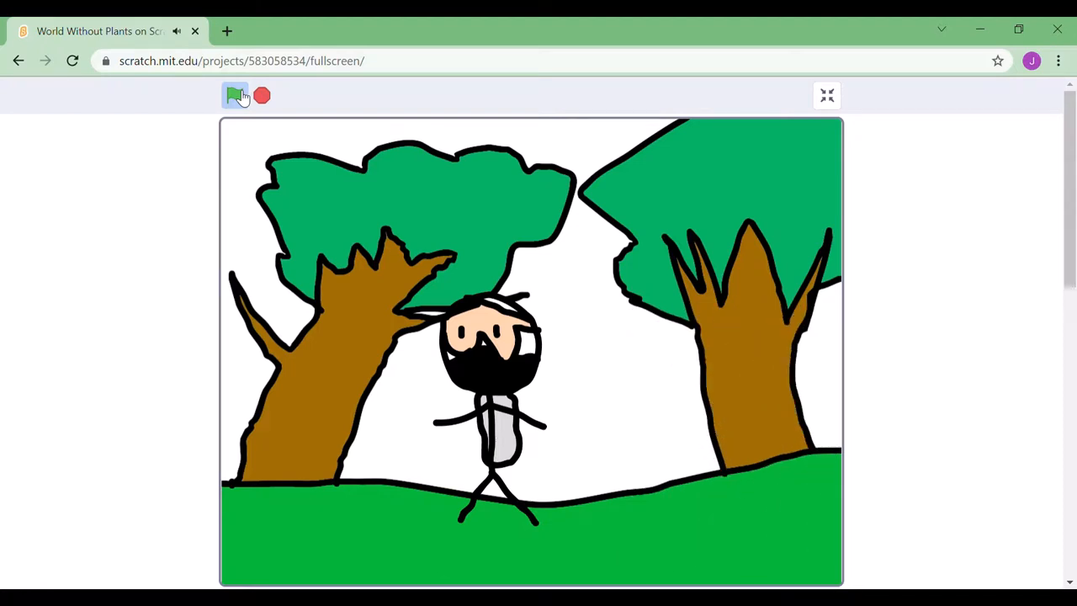
left_click(236, 95)
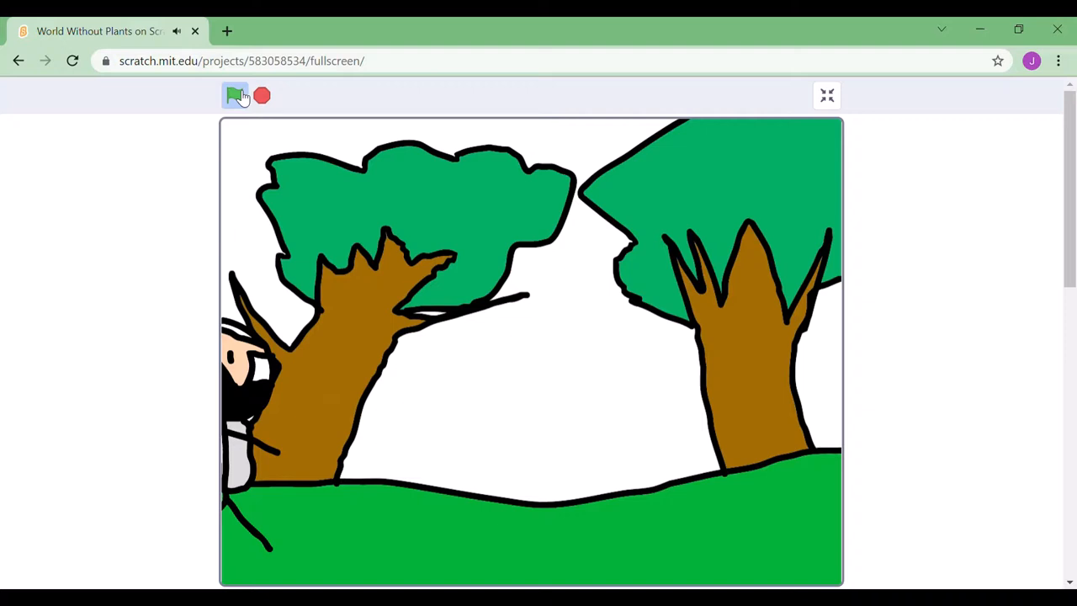
Advance past the dark transition to the party-hat figure presenting the purple cake
left_click(237, 95)
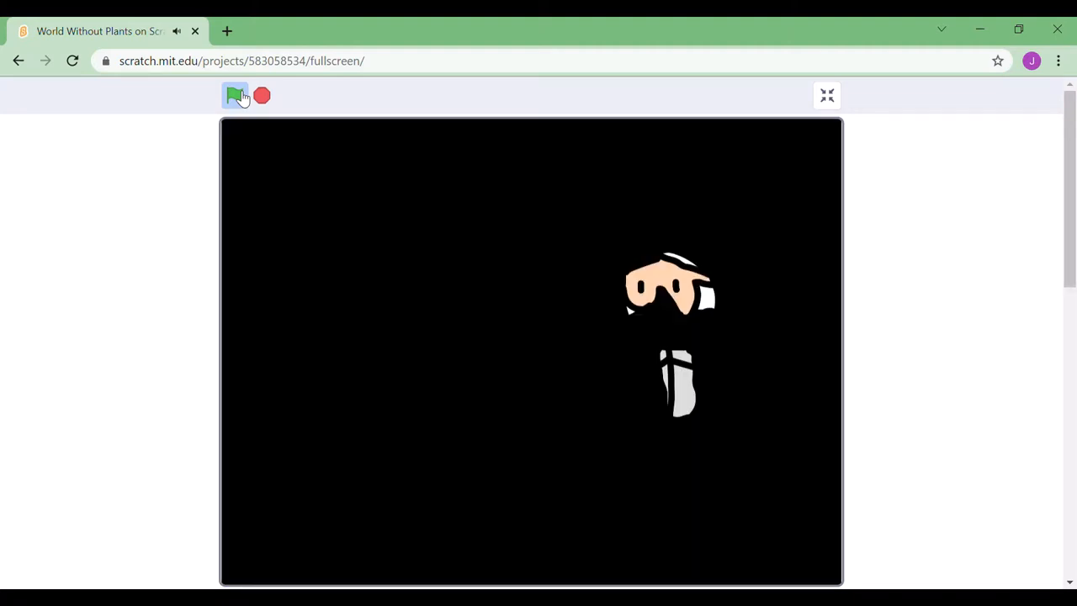
left_click(236, 95)
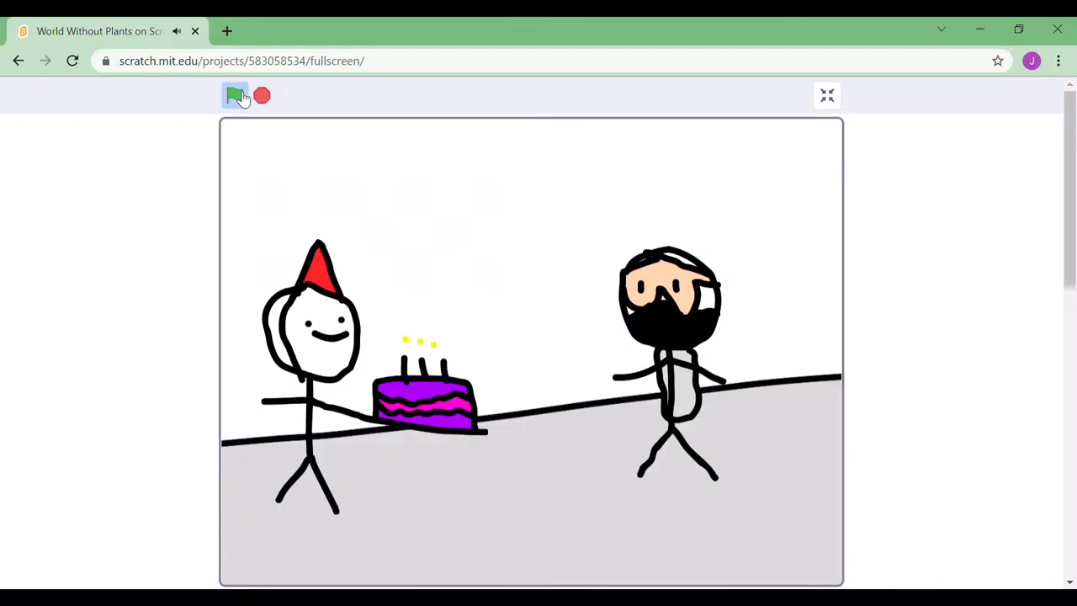